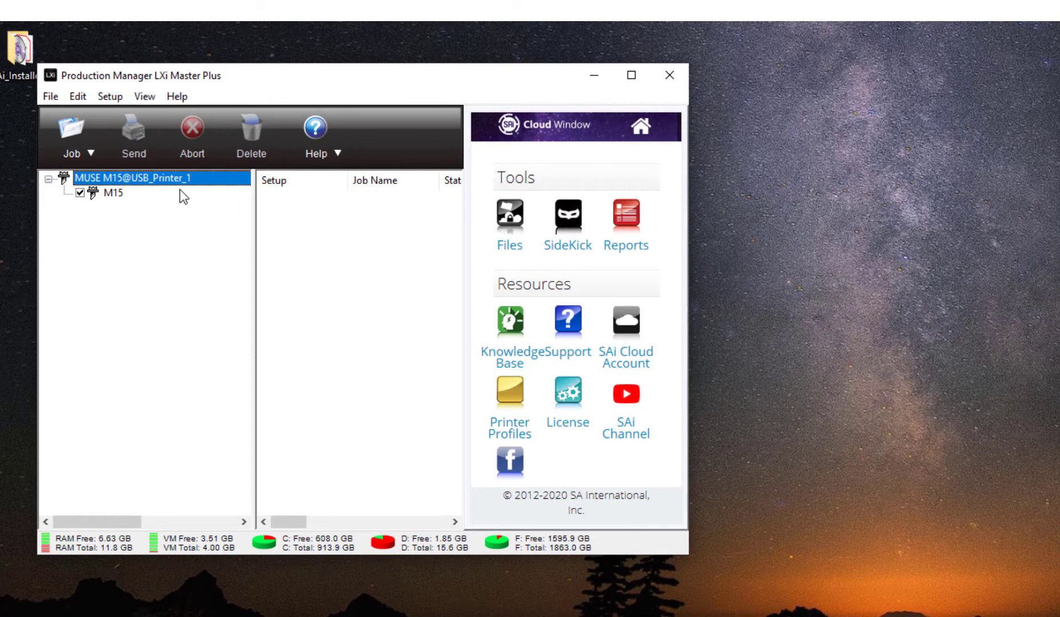
Show SignWarehouse's Contact Us page with its address, phone hours and support sign-in prompt.
right_click(113, 193)
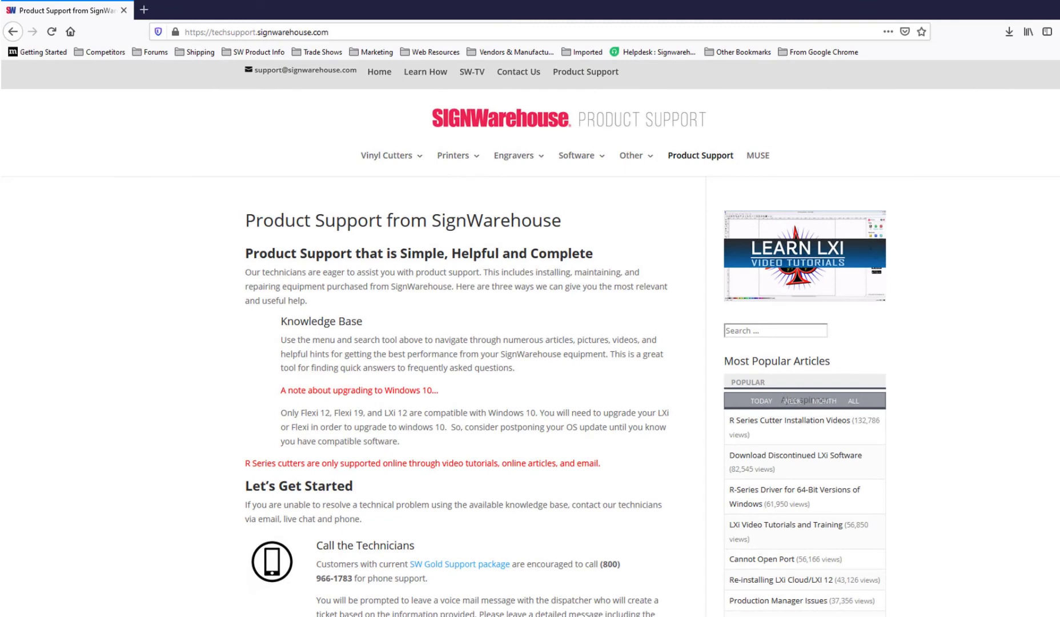
left_click(518, 72)
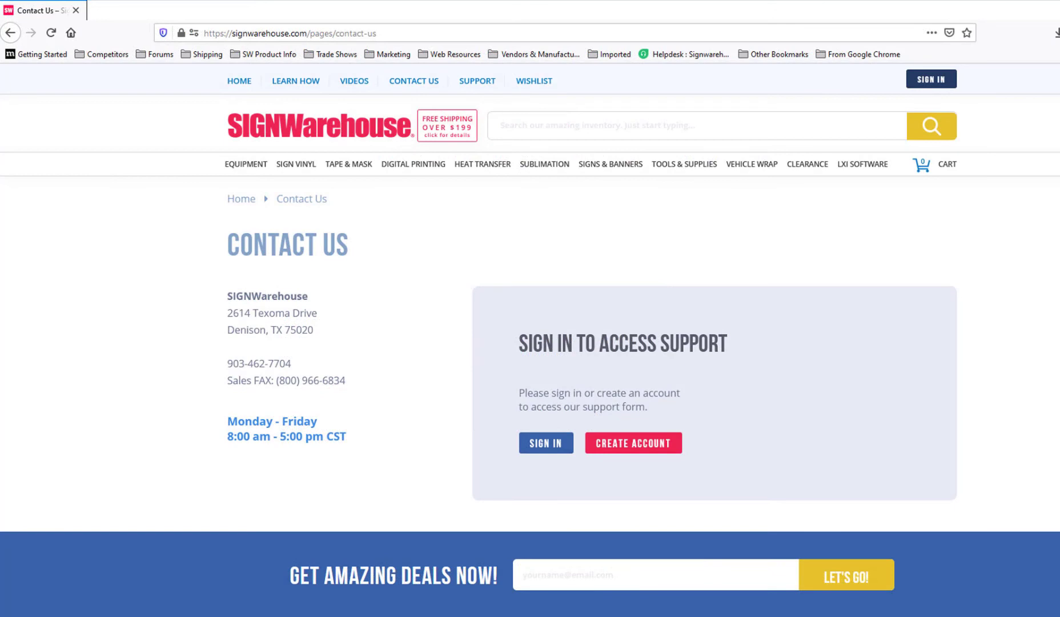